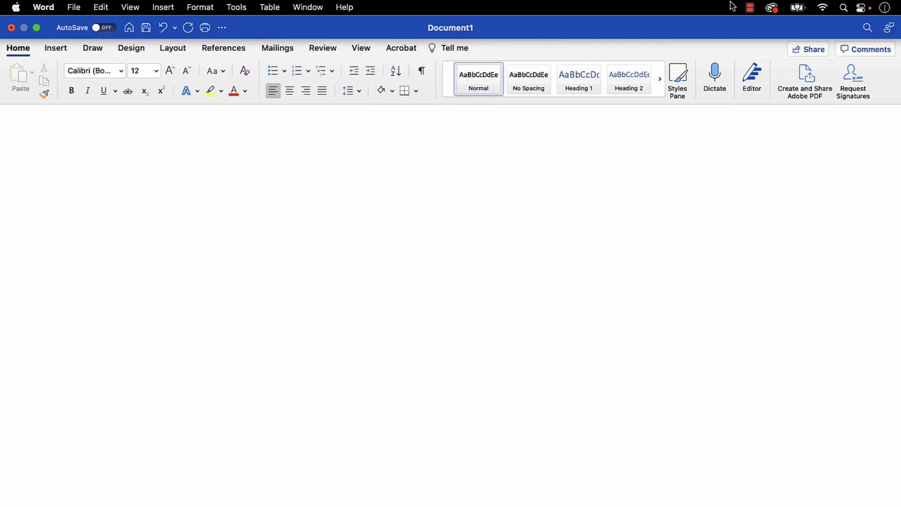
Enable 'Remove personal information from this file on save' in Protect Document
text(Word for Microsoft 365 for Mac)
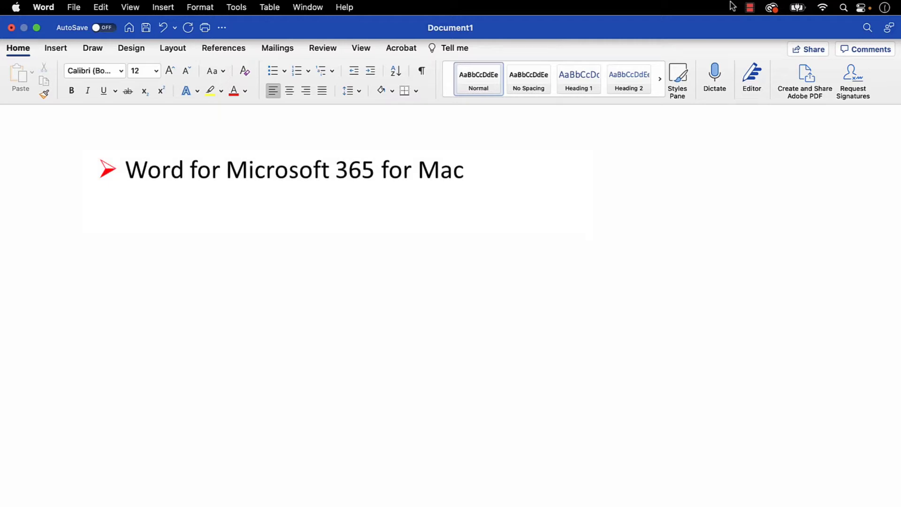
text(Older Versions Back to Word for Mac 2016)
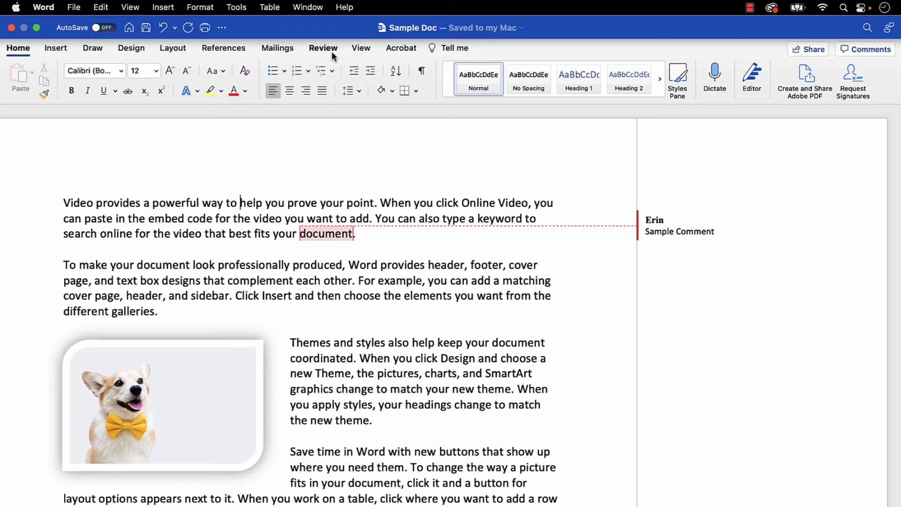
click(323, 48)
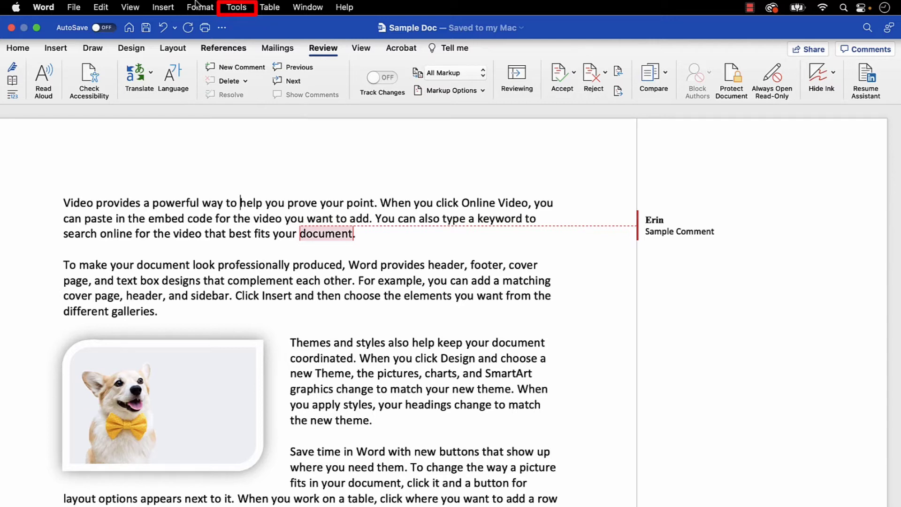
click(236, 7)
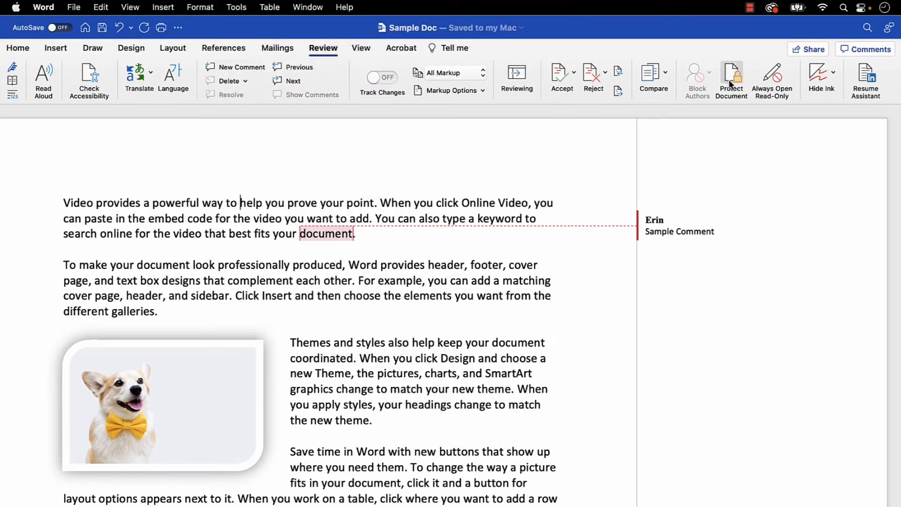
click(731, 78)
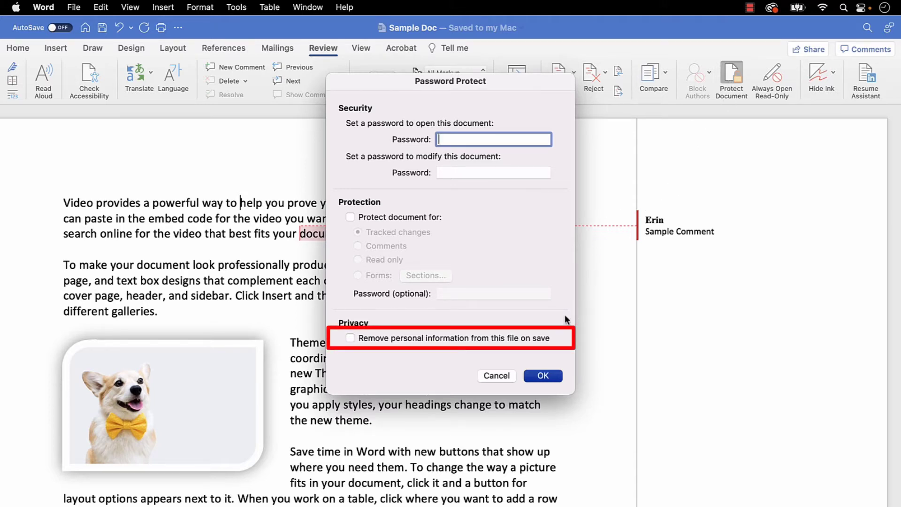
mouse_move(418, 321)
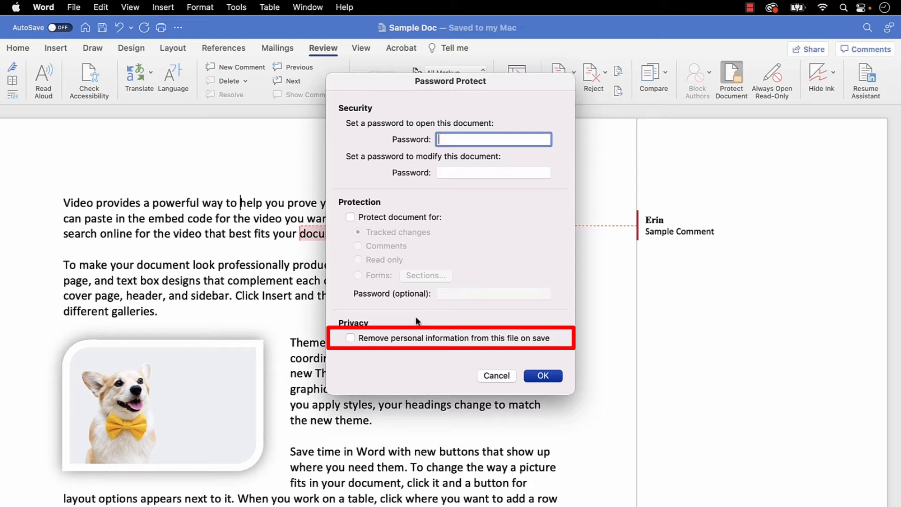
click(350, 338)
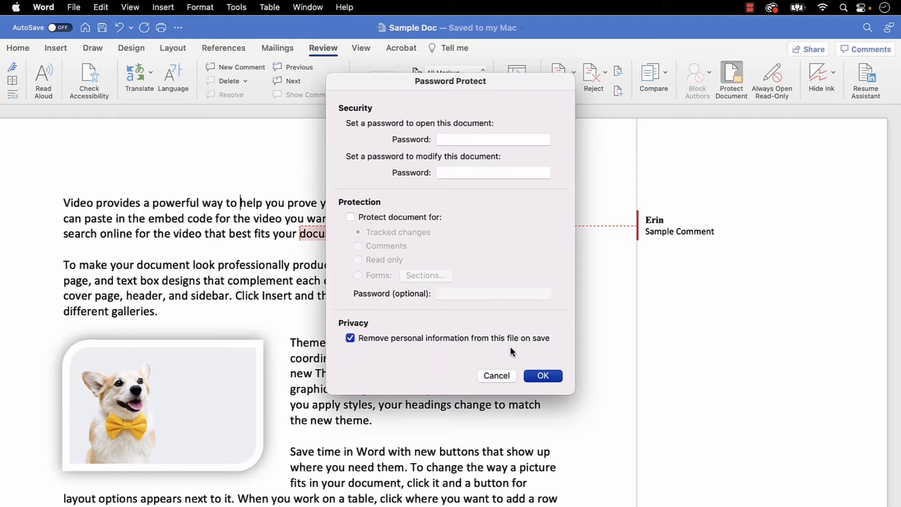
click(541, 375)
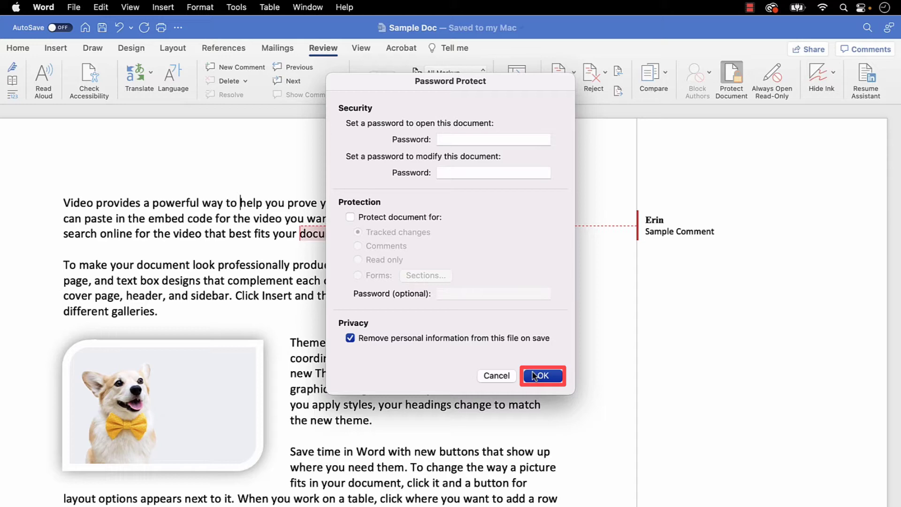
click(541, 375)
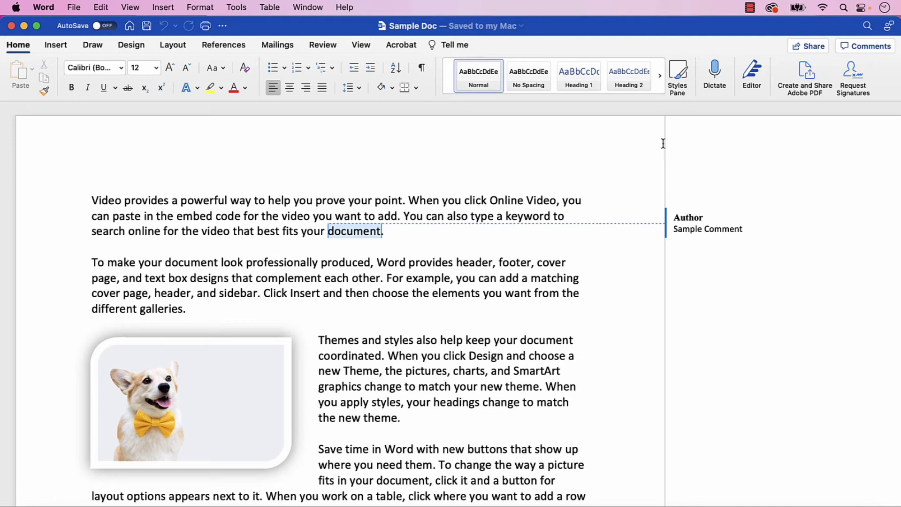
Save, close and reopen Sample Doc so its comment shows as Author
click(580, 292)
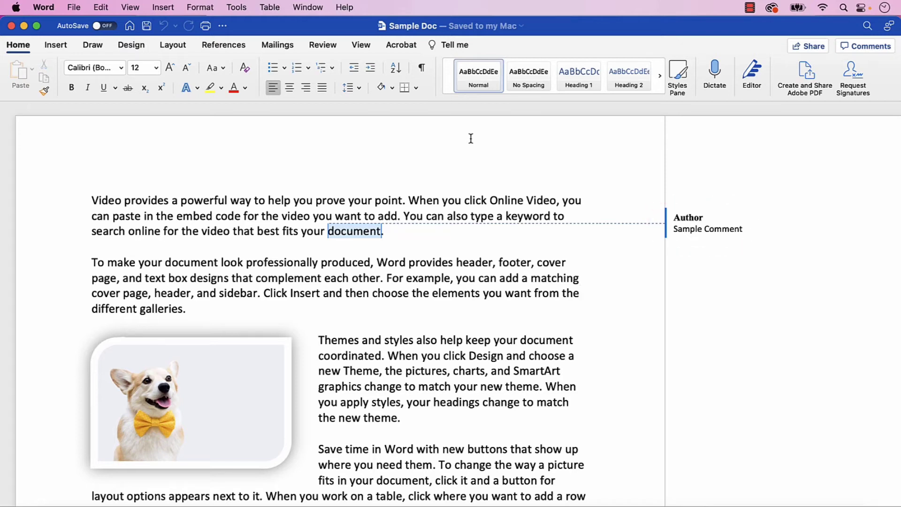
Uncheck 'Remove personal information from this file on save' under Protect Document
click(323, 44)
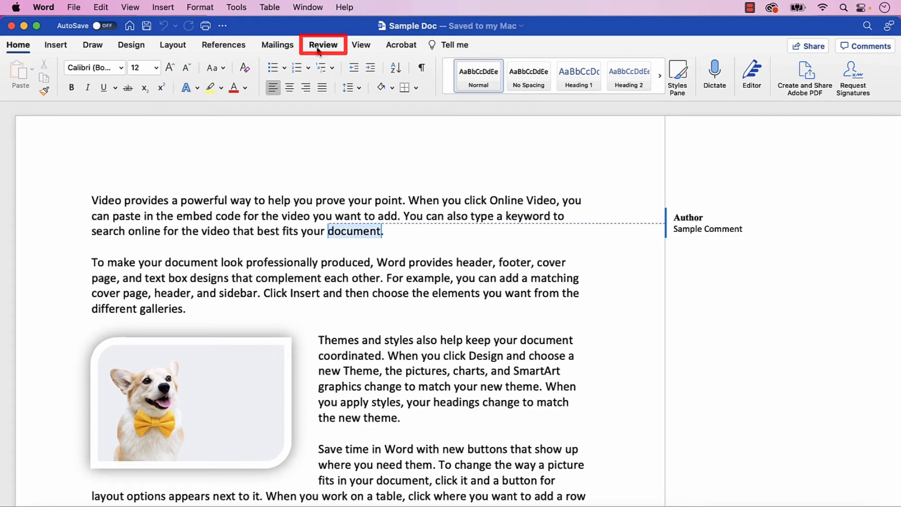
click(323, 44)
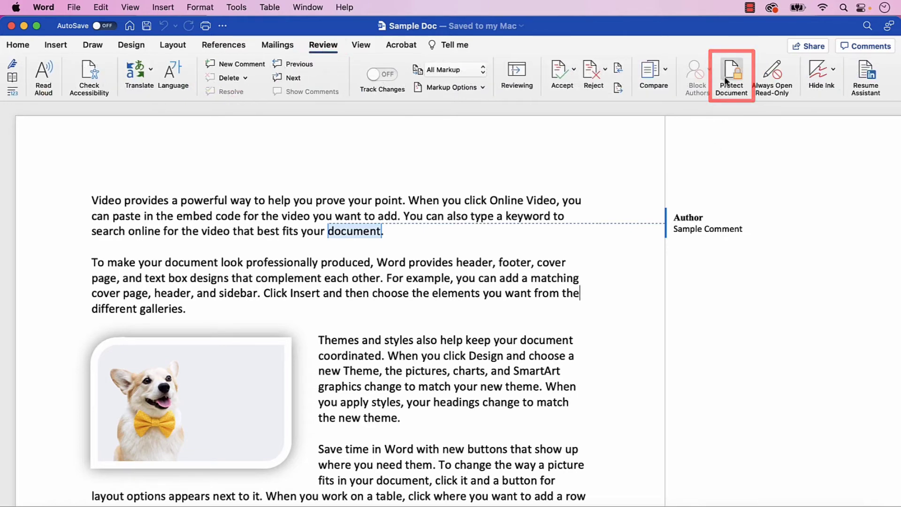
click(731, 75)
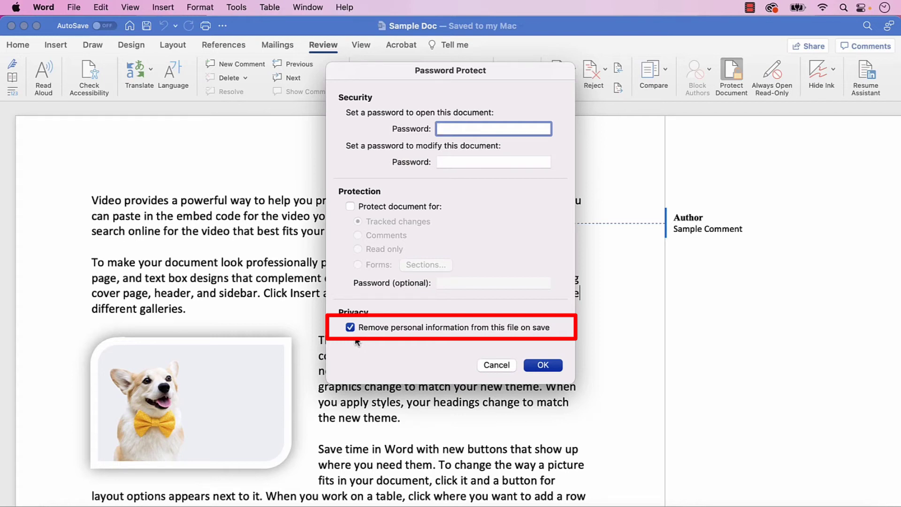
click(350, 327)
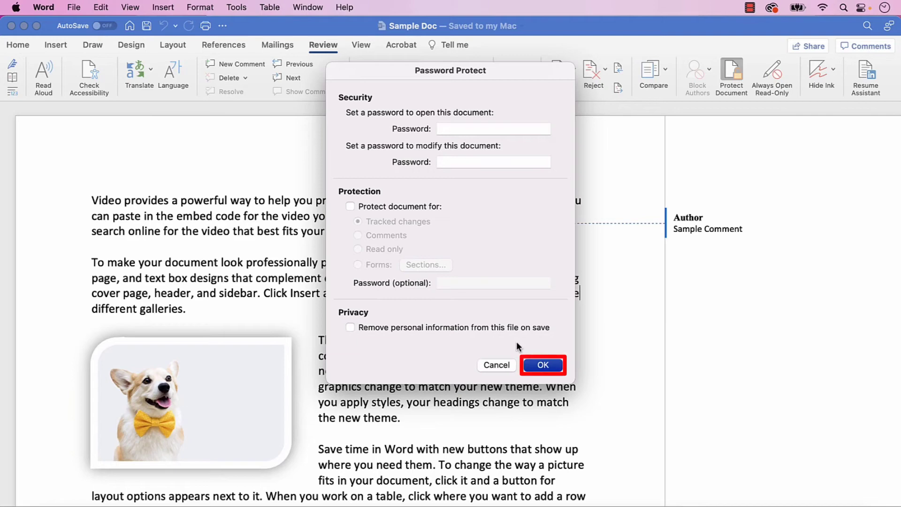
click(542, 365)
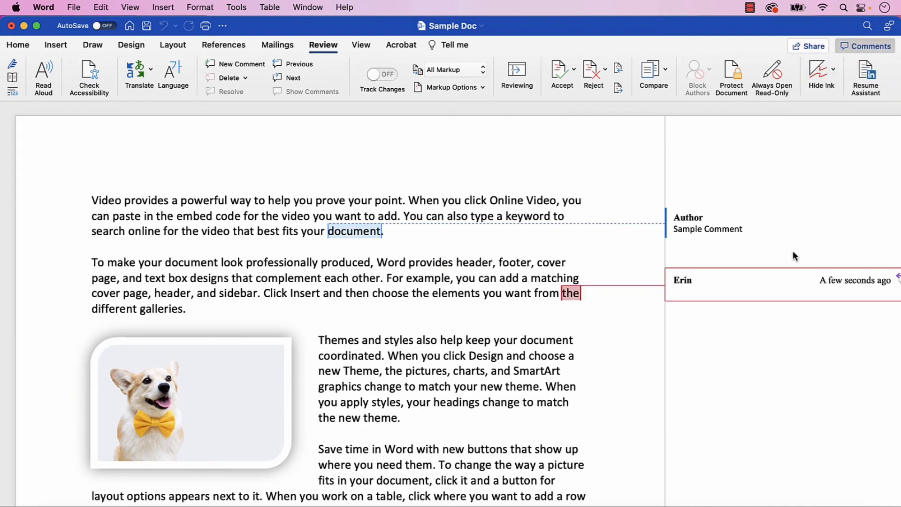
Type 'Sample comment' as the new comment on 'the'
text(Sample)
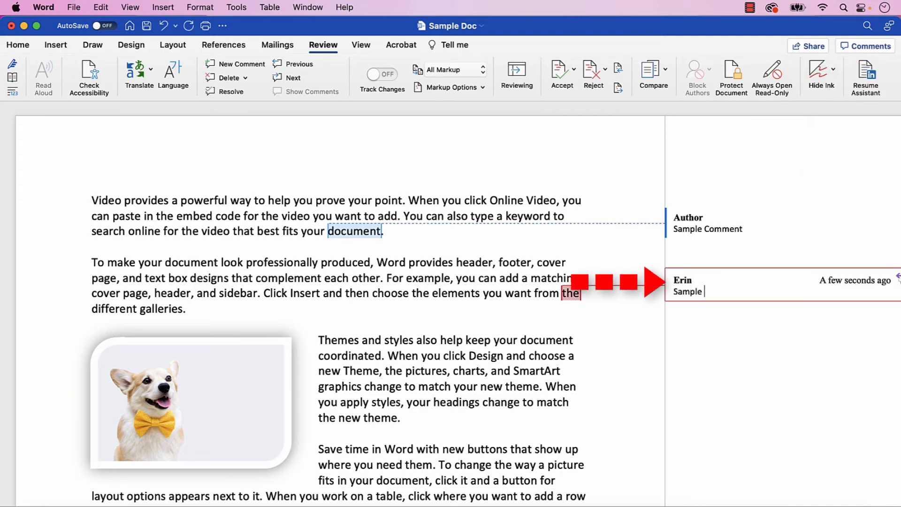
text(comment)
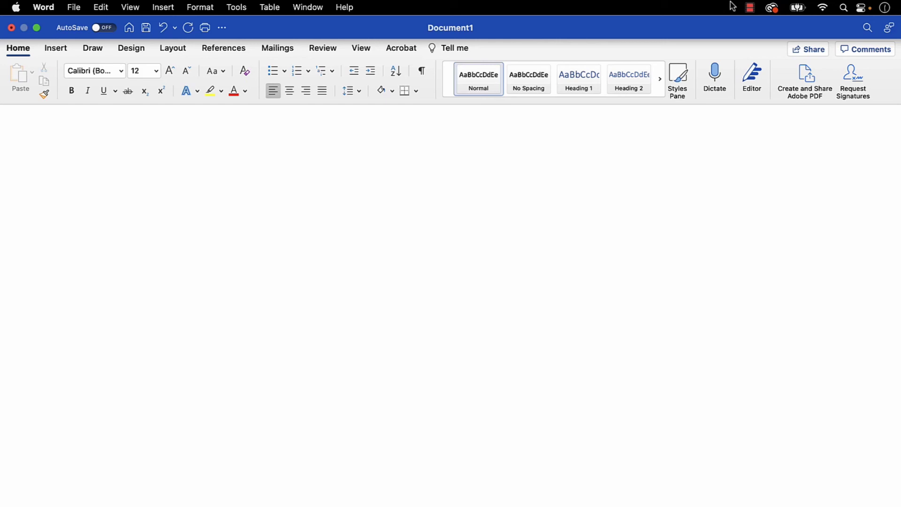
text(erinwrightwriting.c)
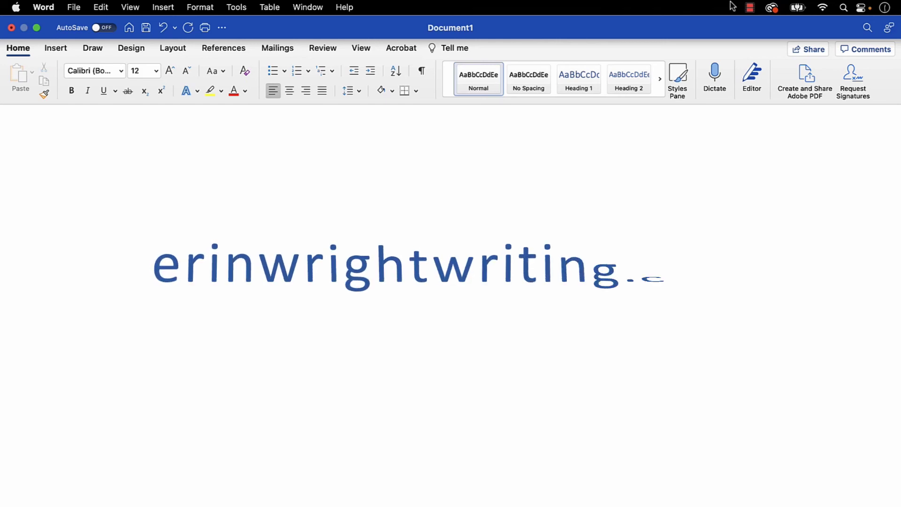
text(.com)
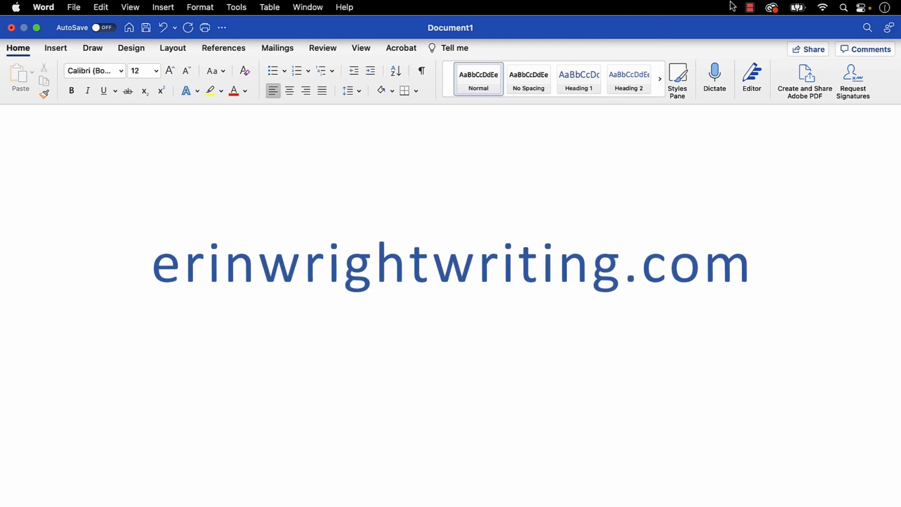